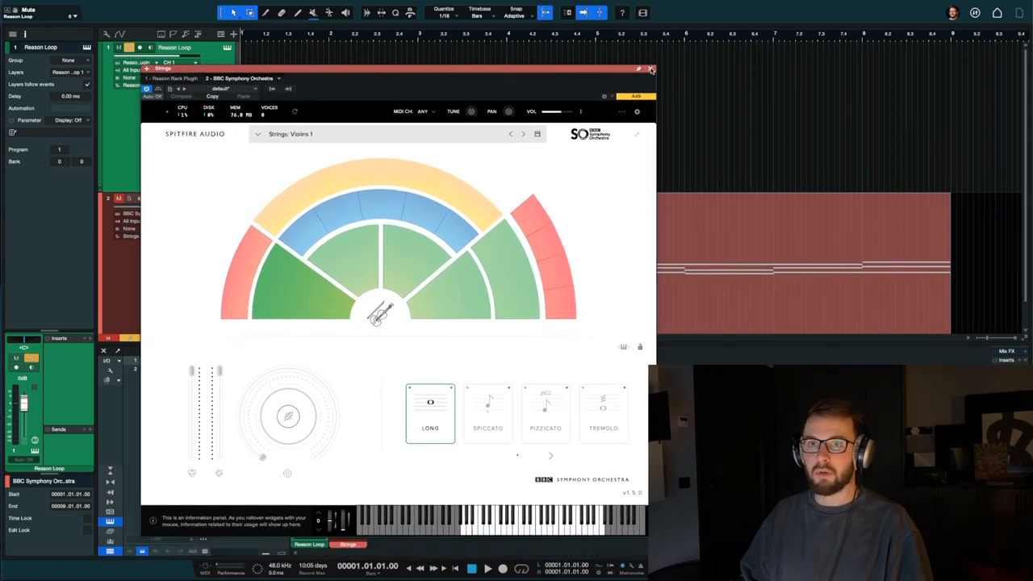
Step: Close the BBC Symphony Orchestra window, leaving the Reason Loop and Strings tracks visible
left_click(650, 69)
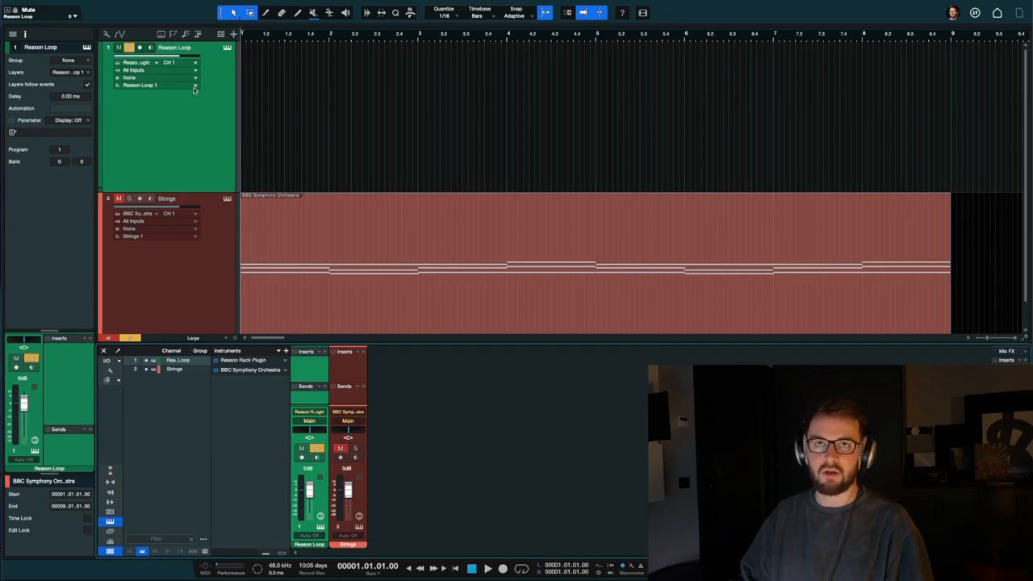
mouse_move(174, 80)
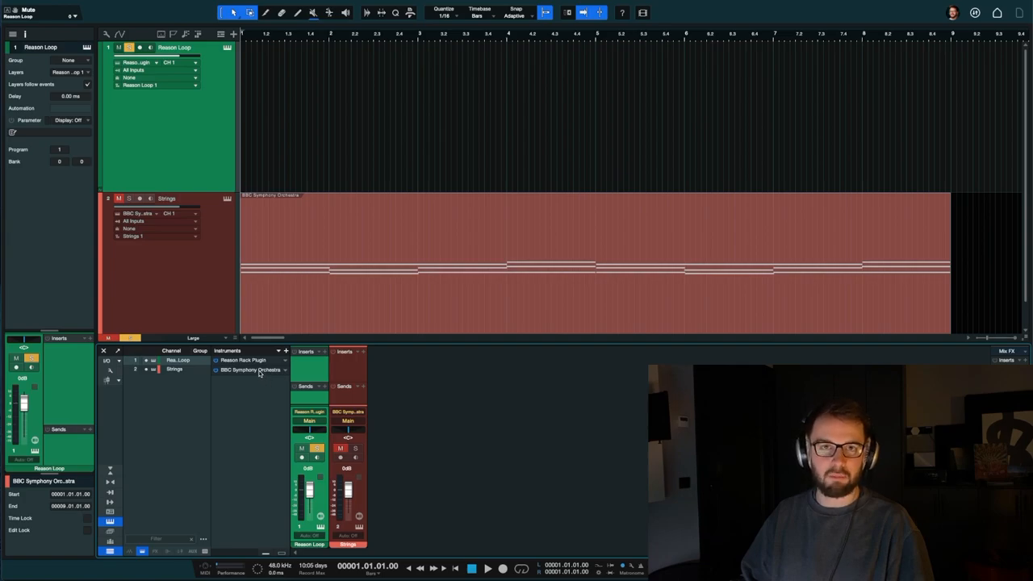
left_click(479, 569)
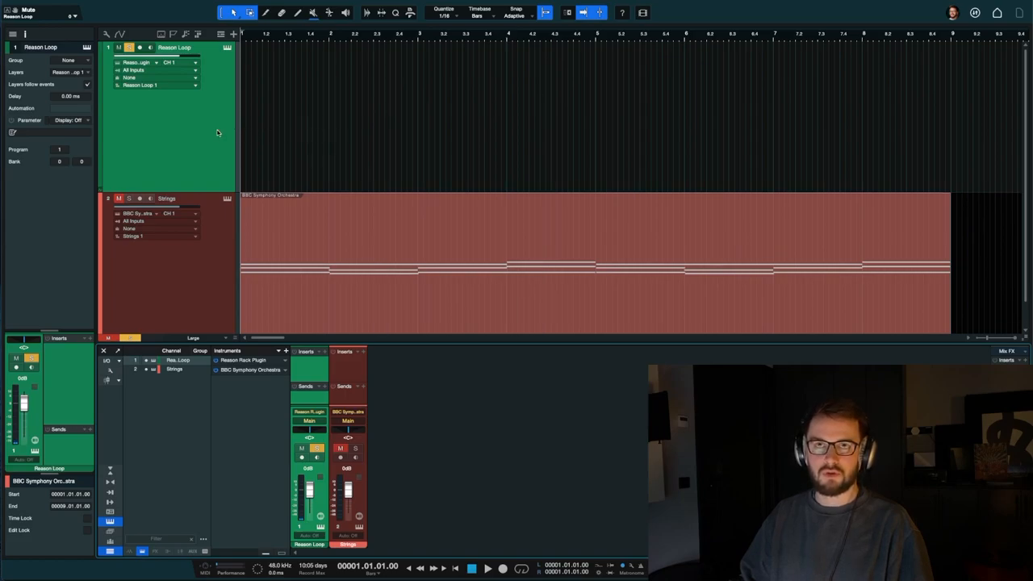
mouse_move(187, 140)
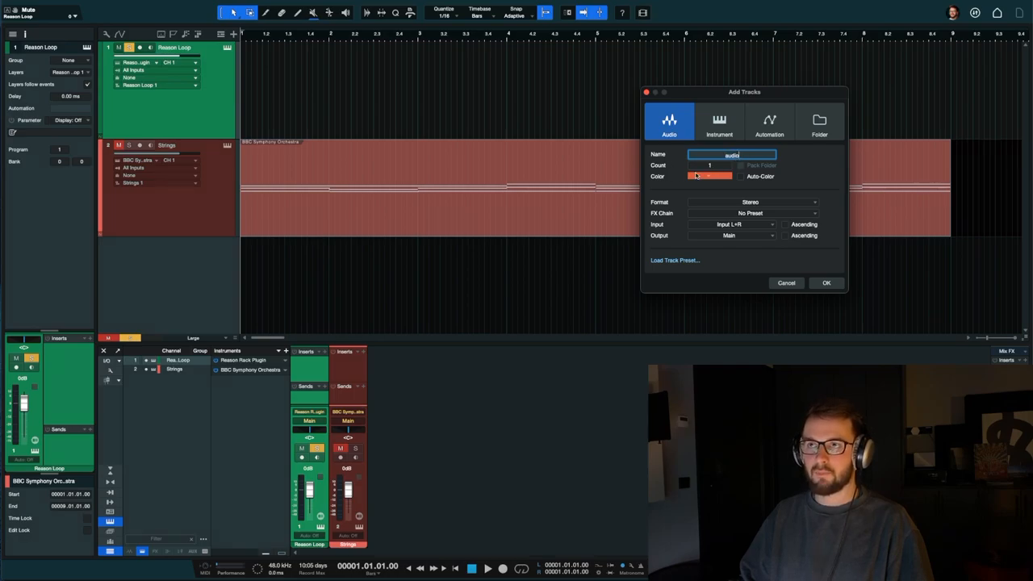
Step: Create a light blue mono audio track named 'audio' with input L
left_click(724, 176)
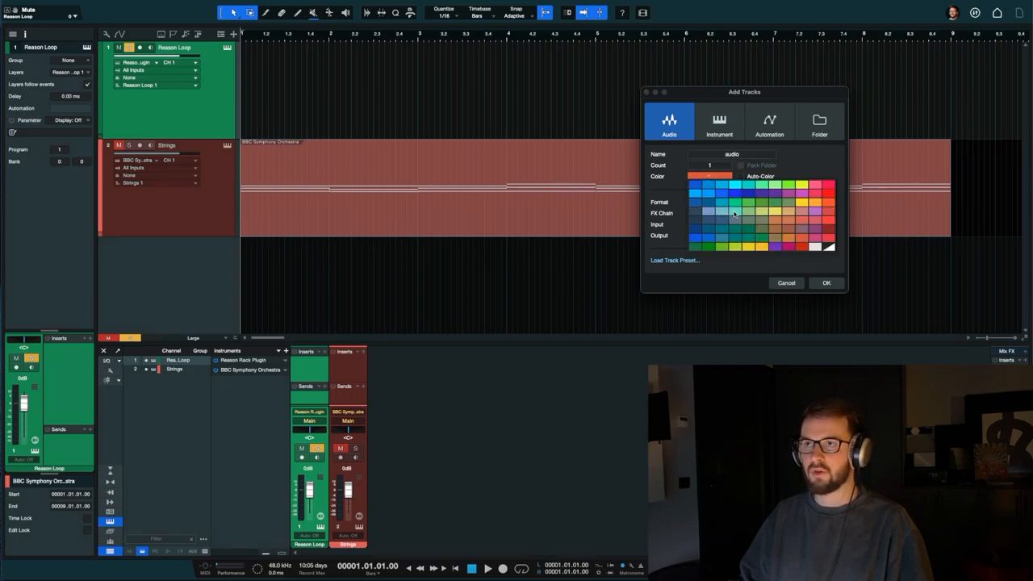
left_click(724, 210)
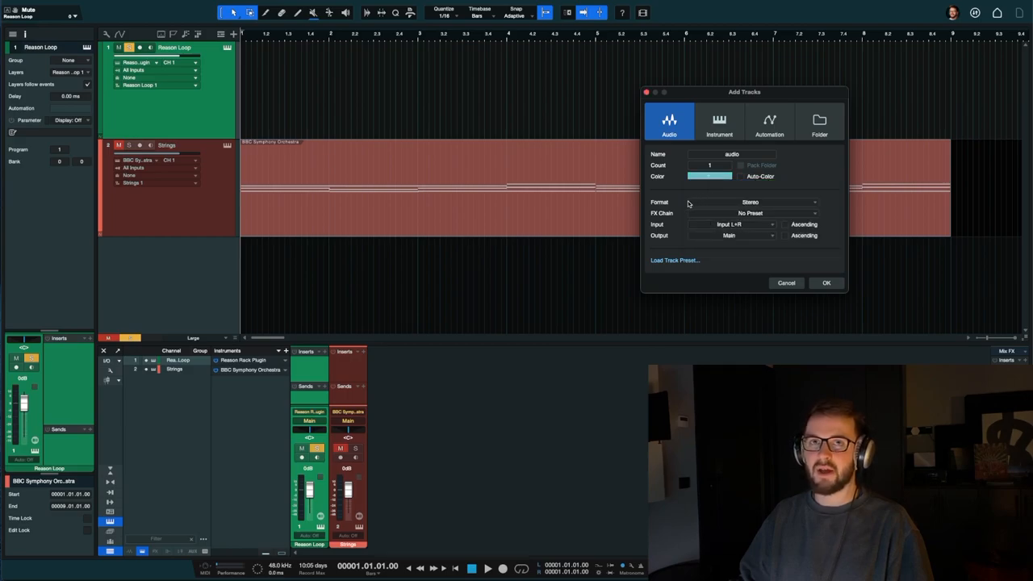
mouse_move(712, 207)
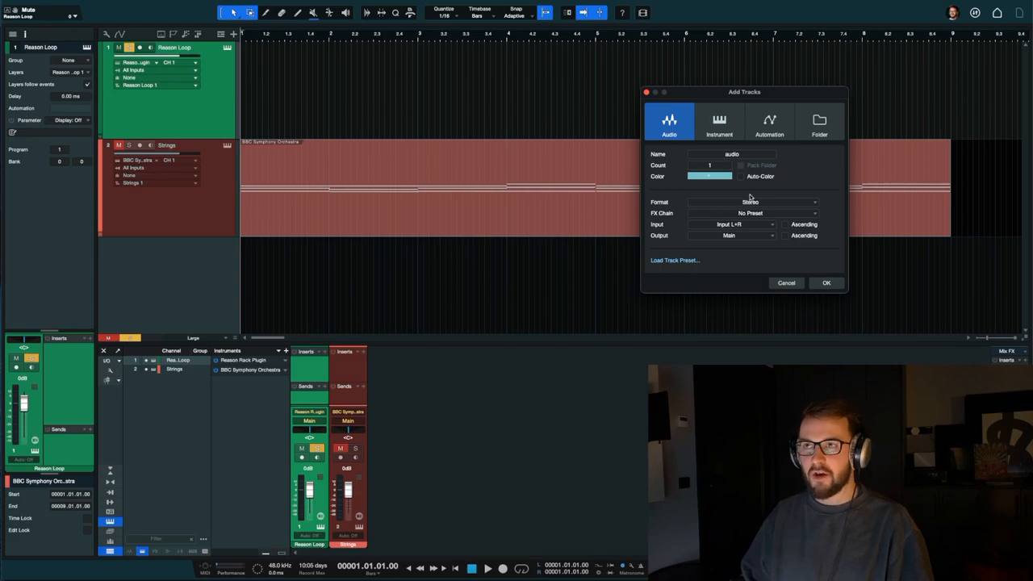
left_click(752, 201)
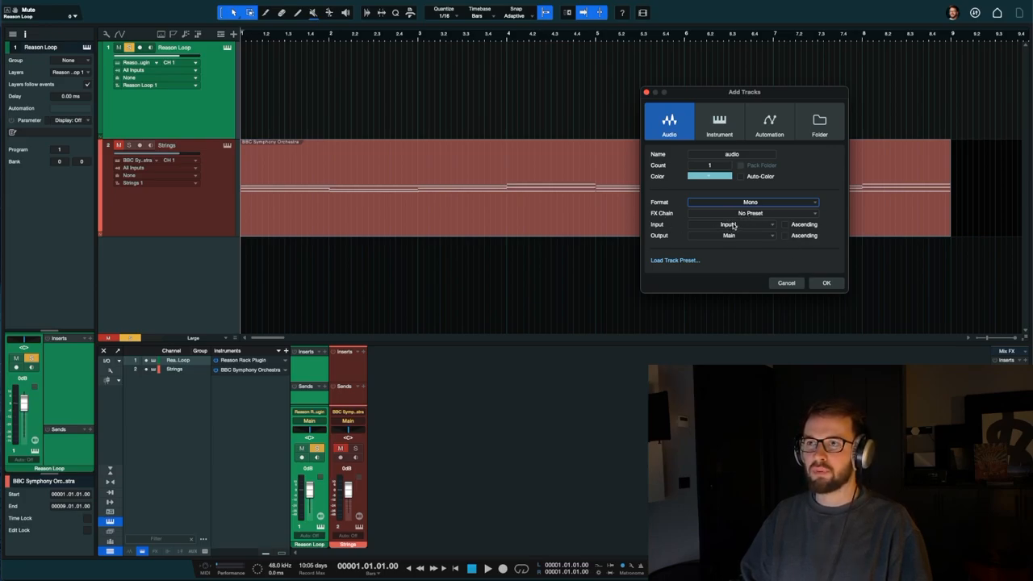
left_click(826, 282)
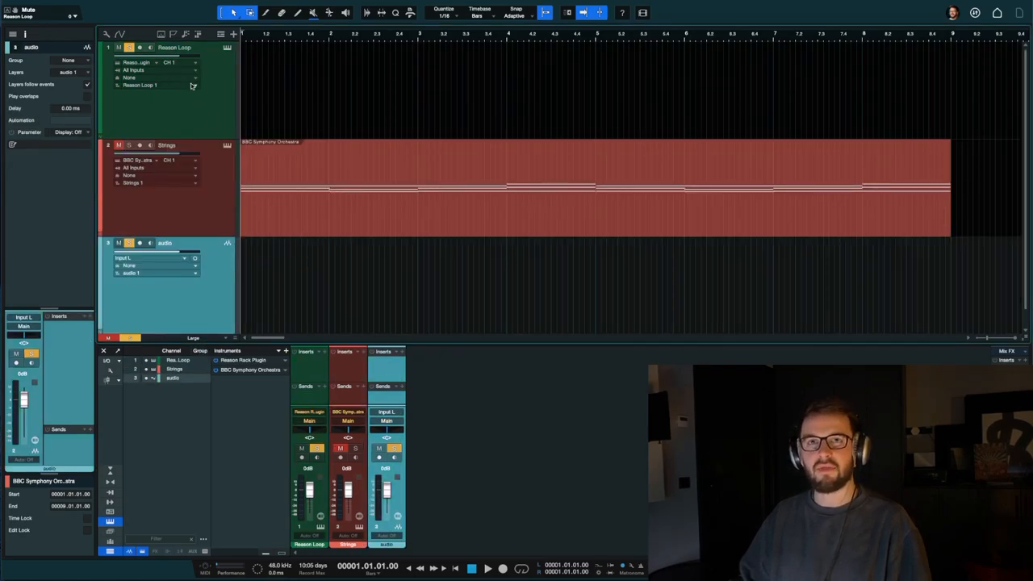
left_click(169, 47)
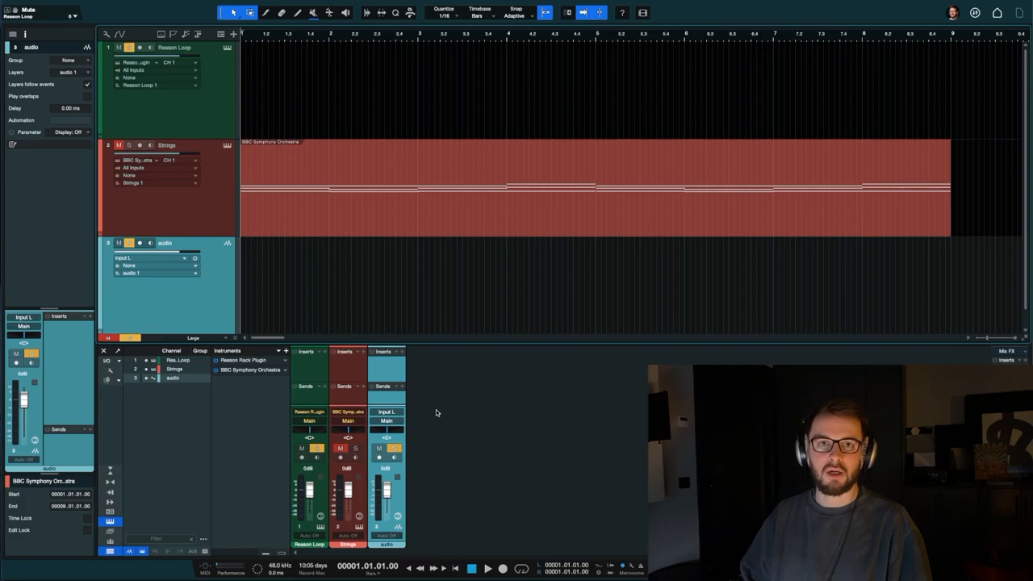
left_click(386, 411)
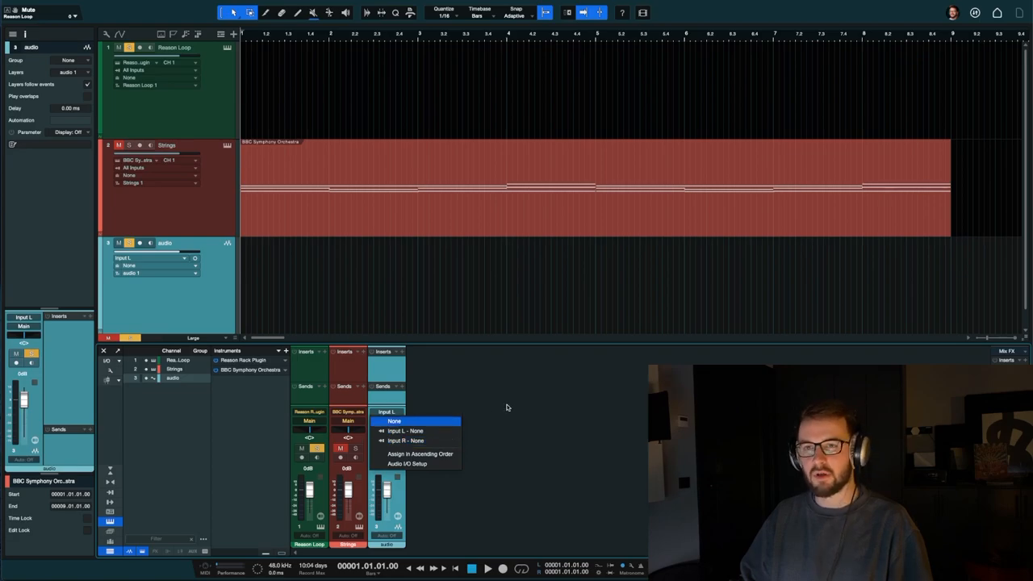
left_click(394, 420)
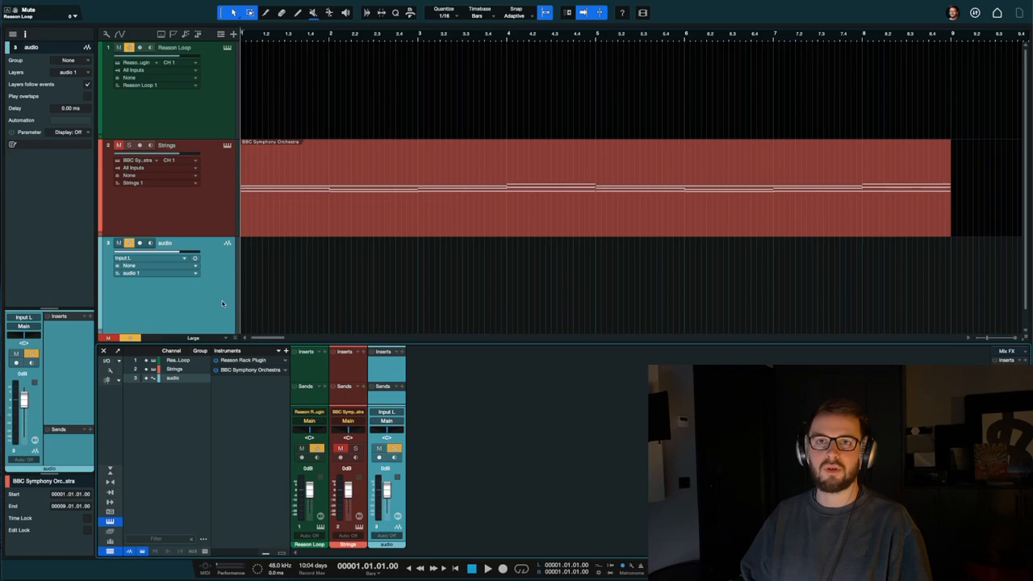
mouse_move(218, 262)
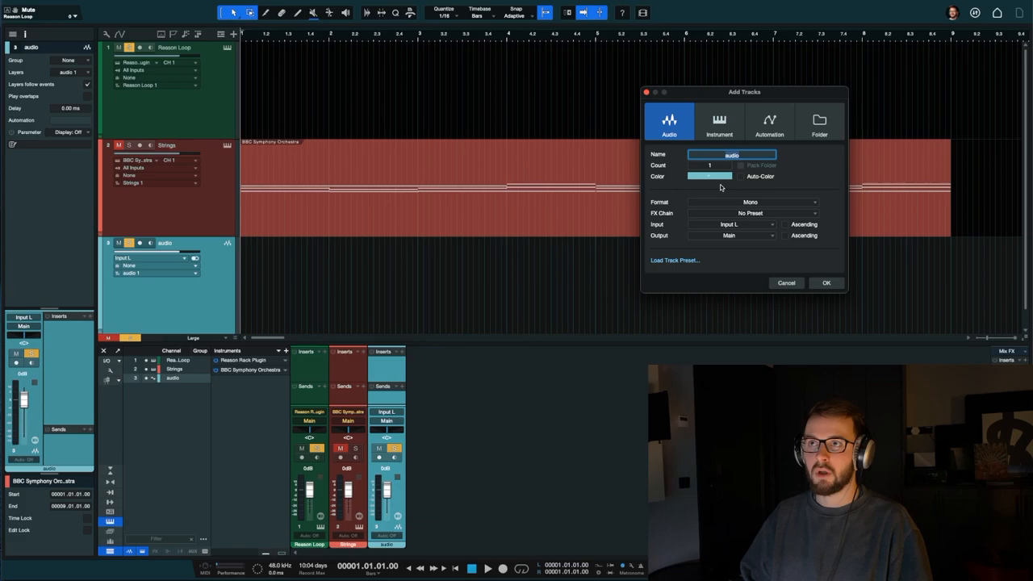
Step: Cancel the extra Add Tracks dialog and set the audio track's input to Reason Loop
left_click(751, 201)
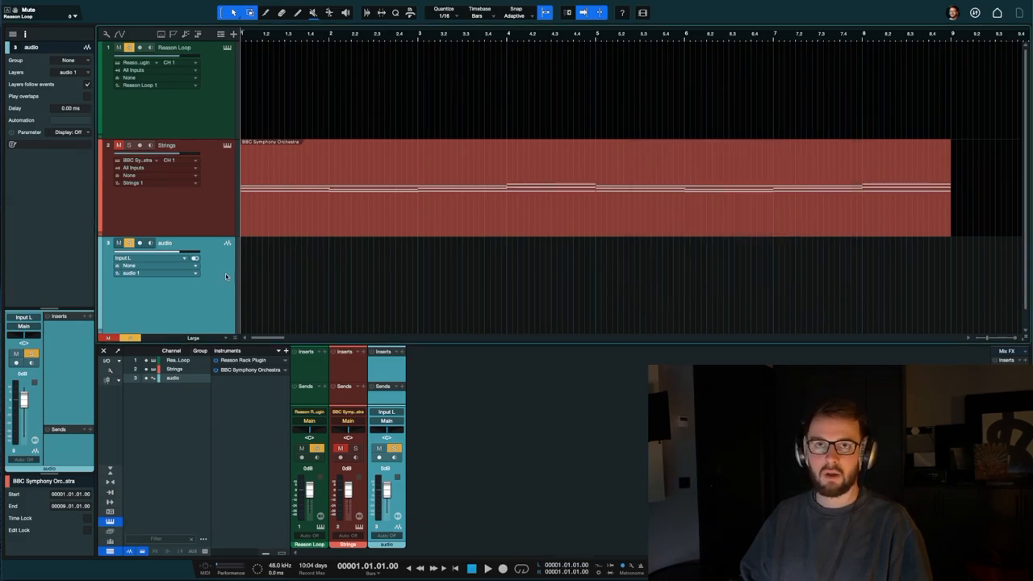
left_click(386, 411)
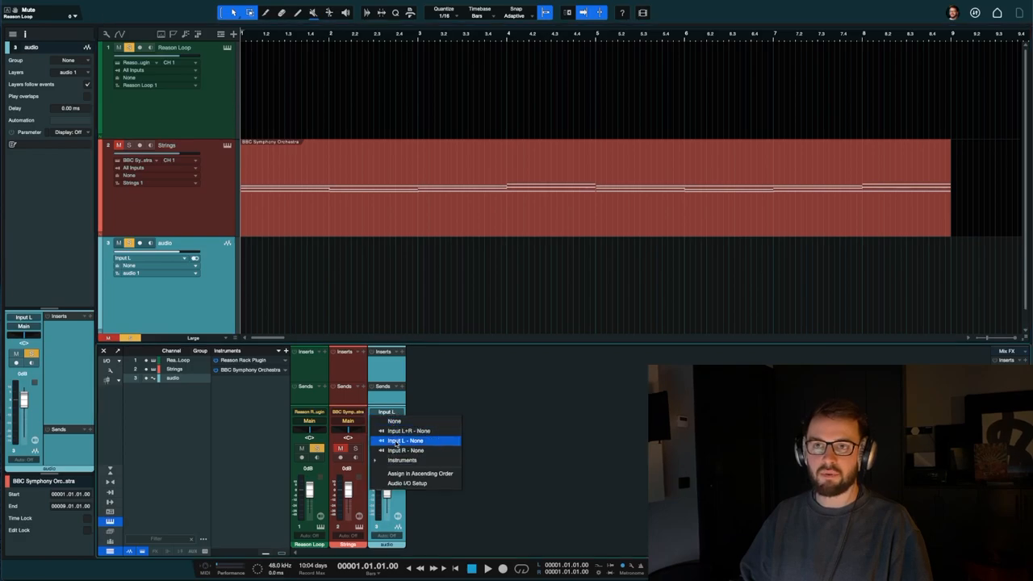
mouse_move(401, 459)
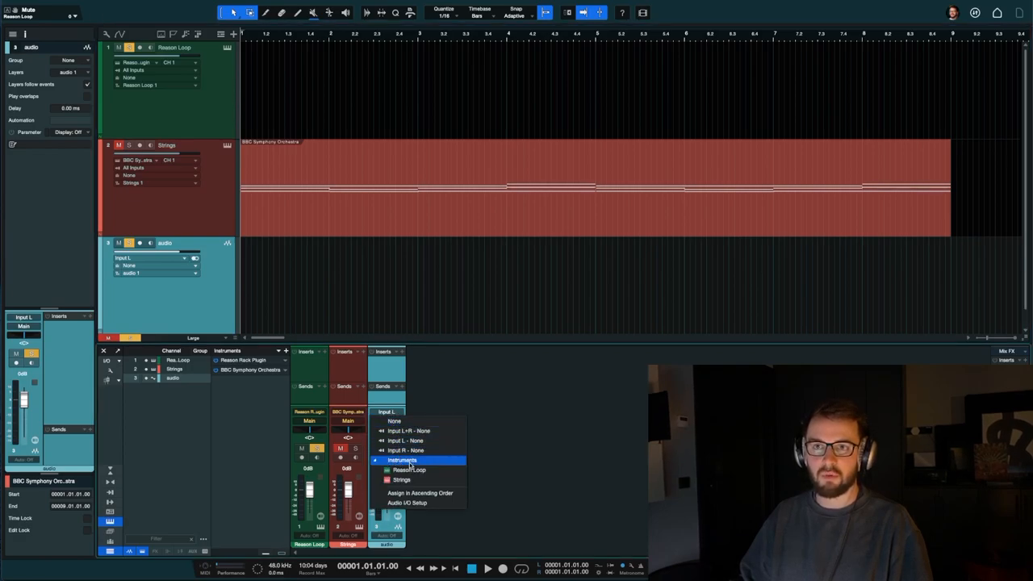
mouse_move(410, 470)
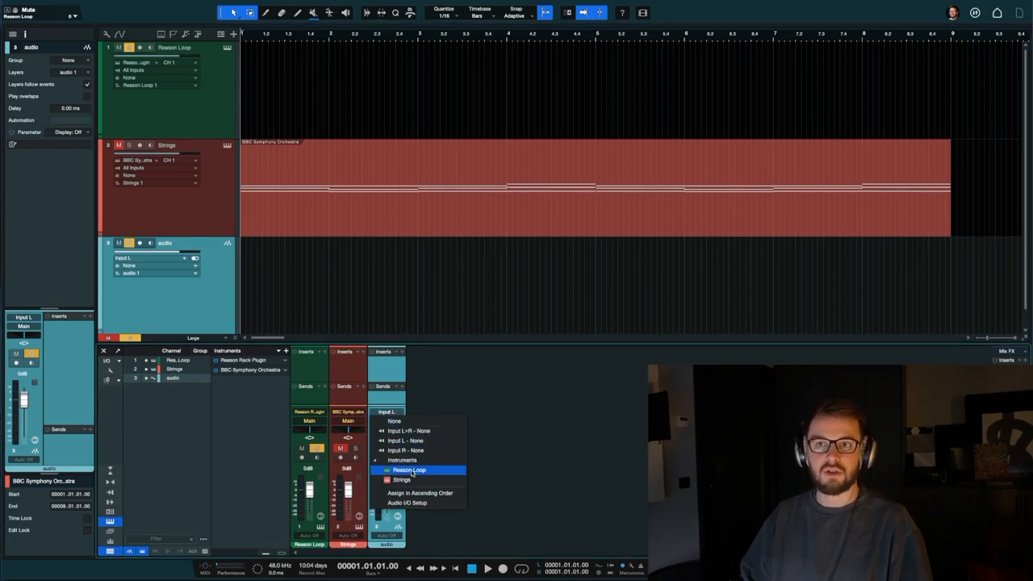
left_click(409, 470)
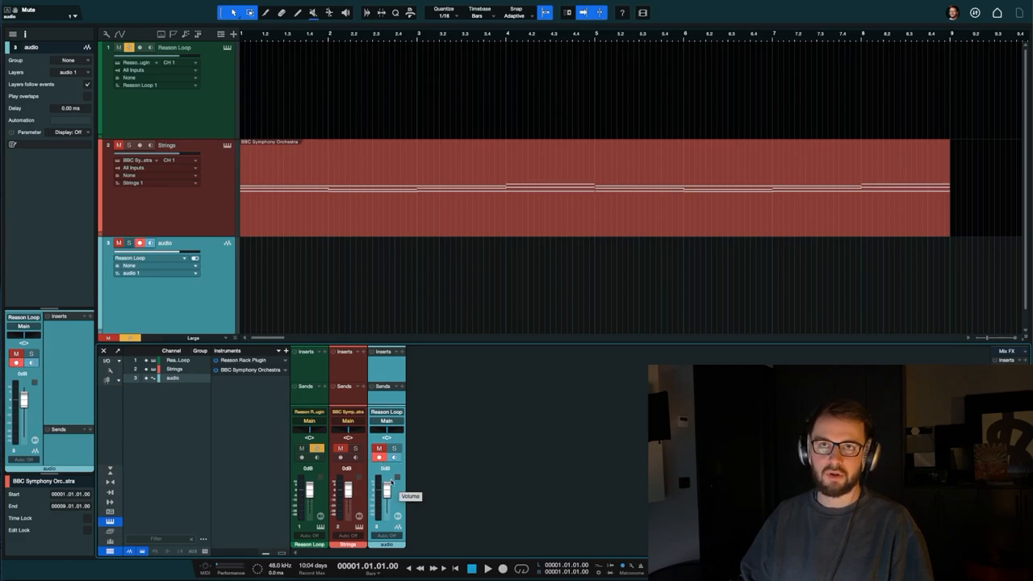
mouse_move(480, 423)
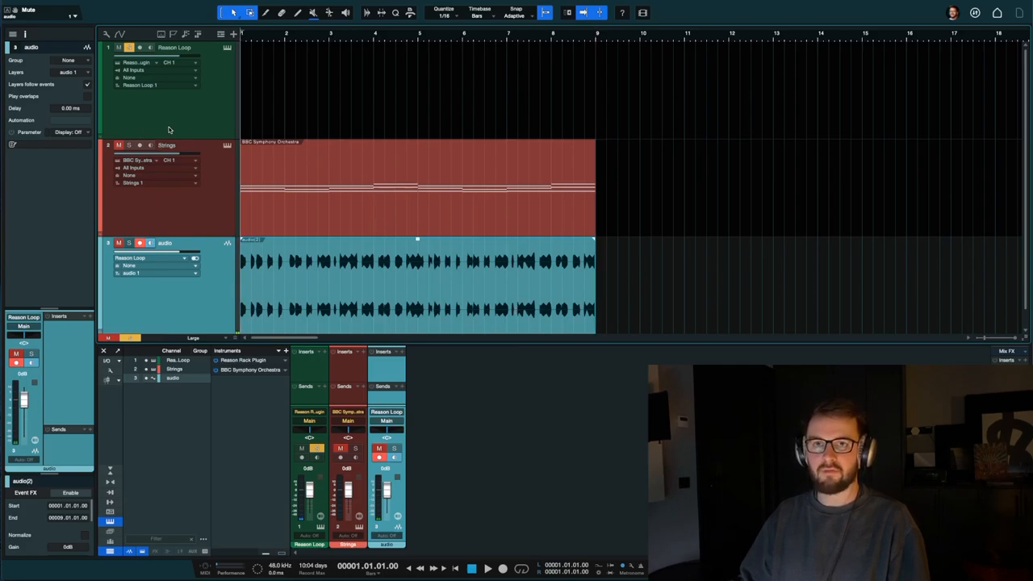
mouse_move(299, 425)
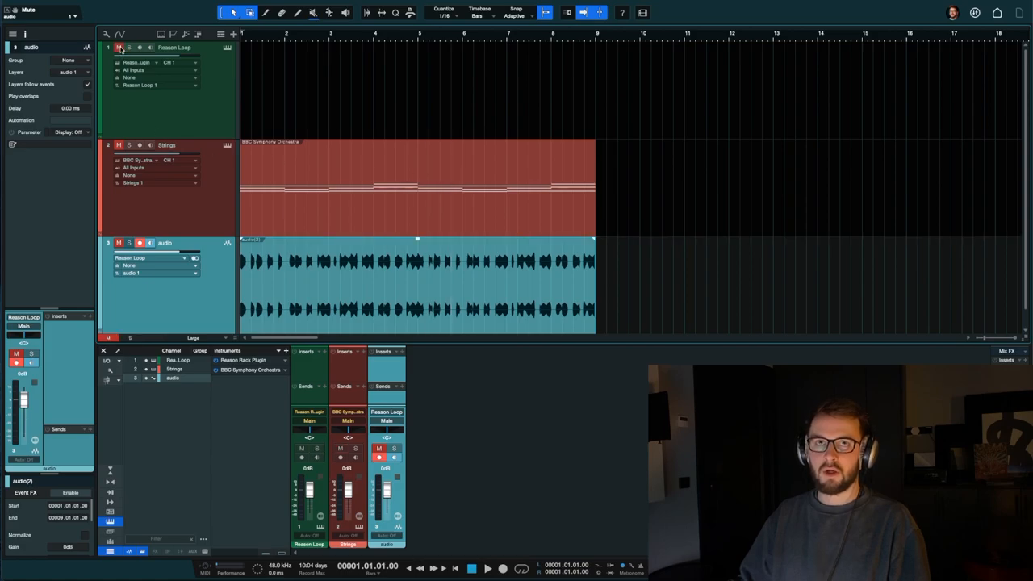
Step: Mute the Reason Loop track and rename the recorded audio track 'loop print'
left_click(129, 243)
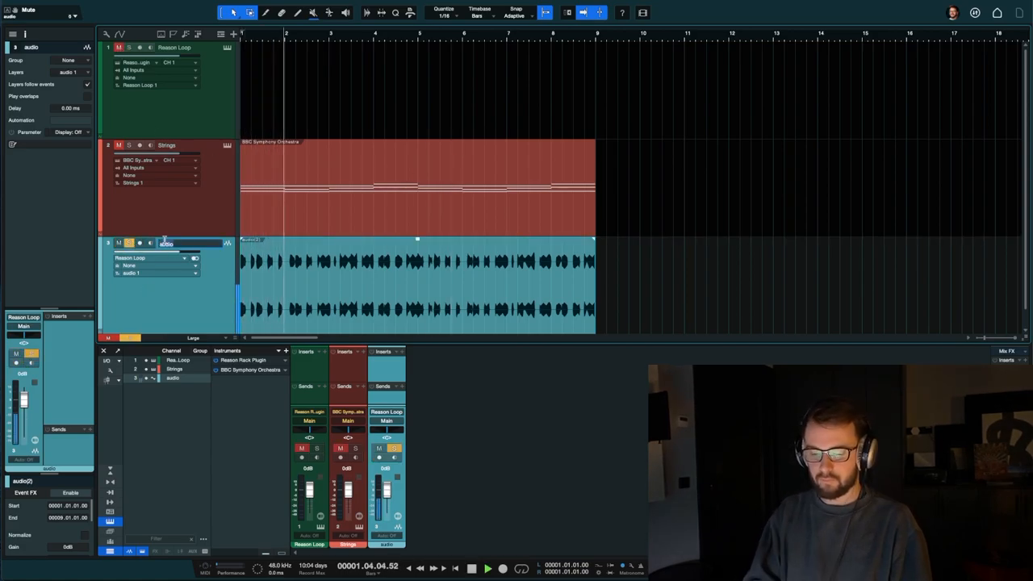
type("loop print")
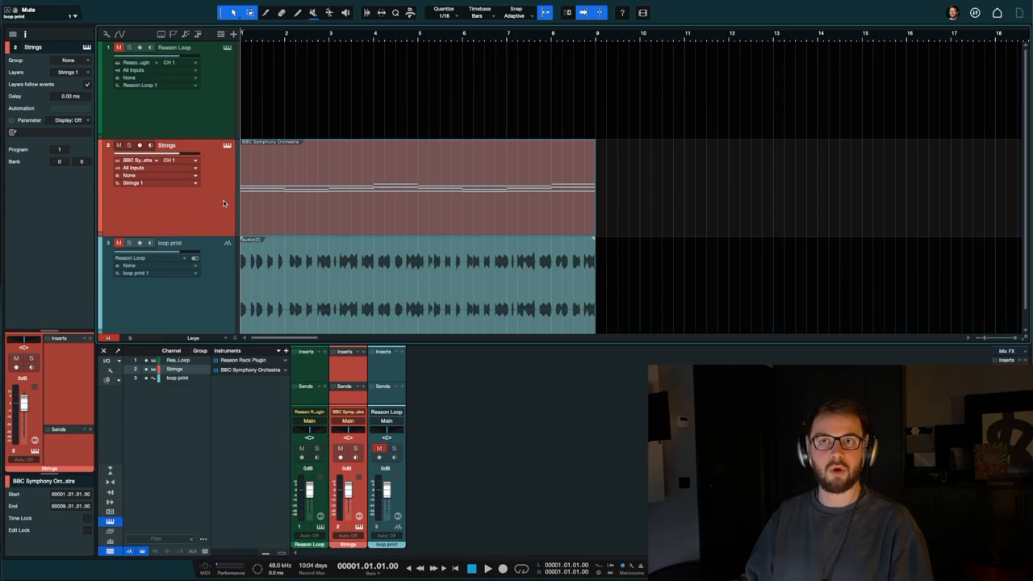
mouse_move(213, 213)
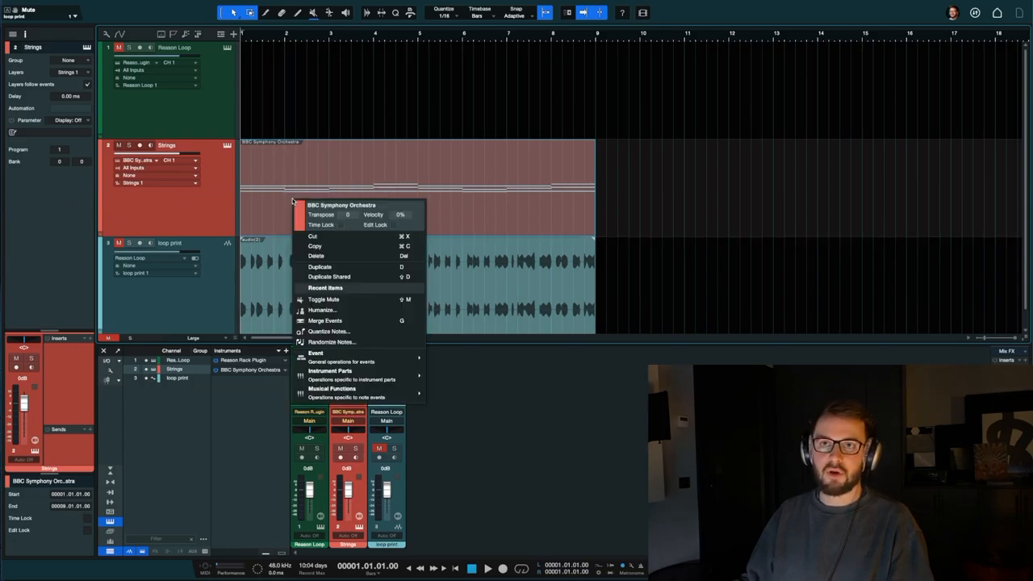
Step: Bring up the event operations menu for the BBC Symphony Orchestra strings part
left_click(216, 250)
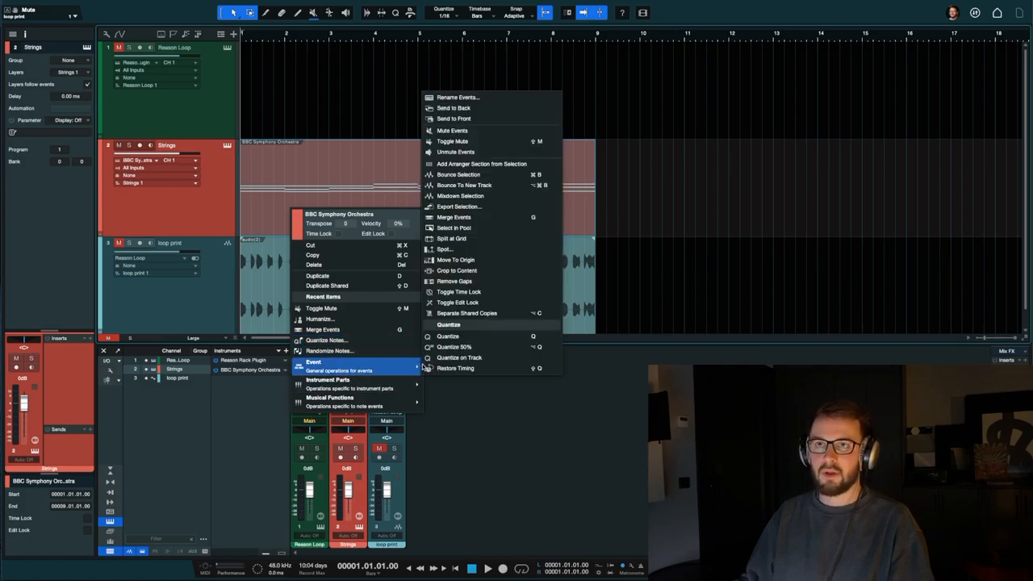
mouse_move(461, 174)
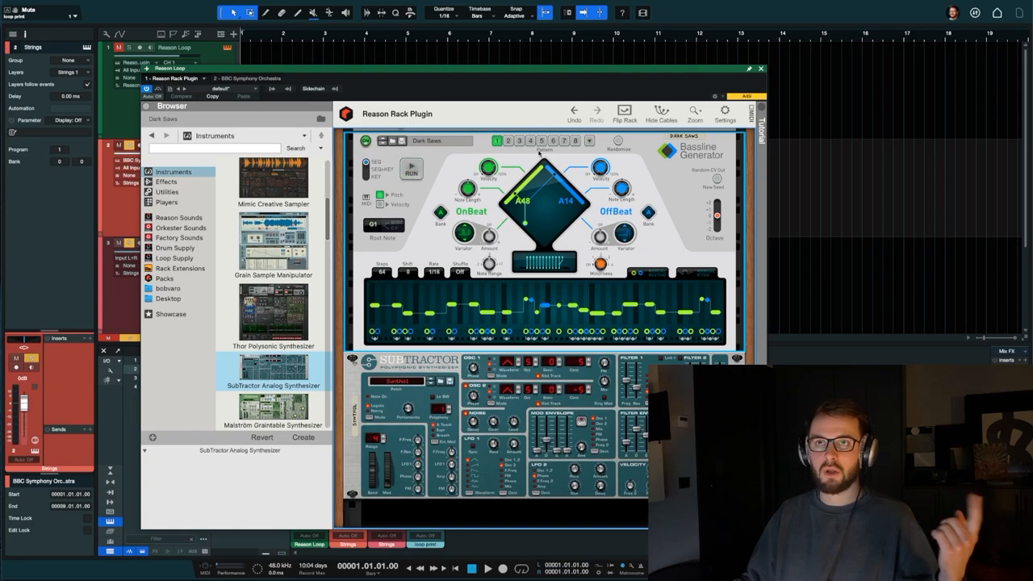
Step: Close the Reason Rack Plugin window and expand the loop print channel's Instruments input sources
left_click(767, 68)
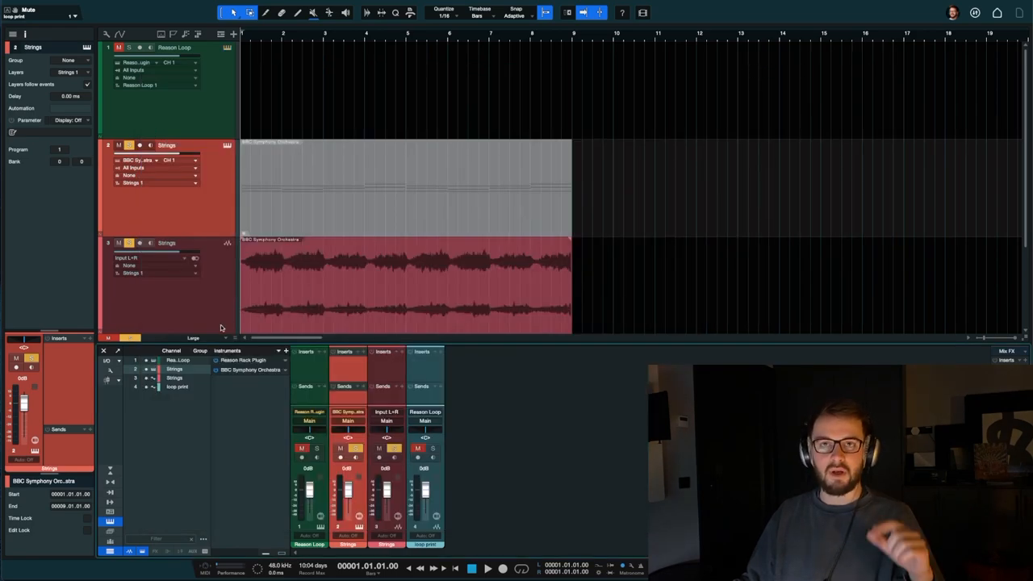
left_click(424, 420)
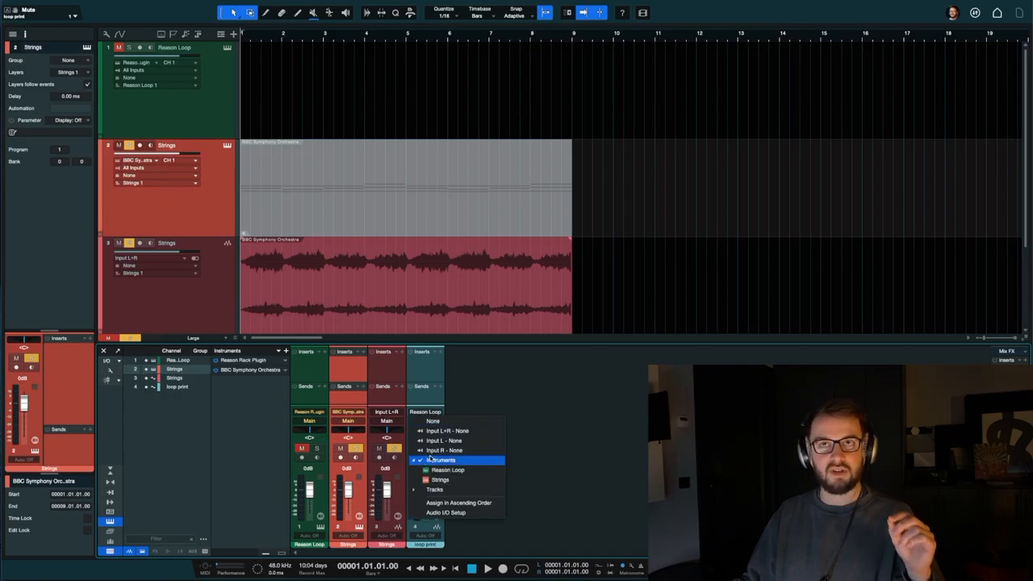
left_click(446, 470)
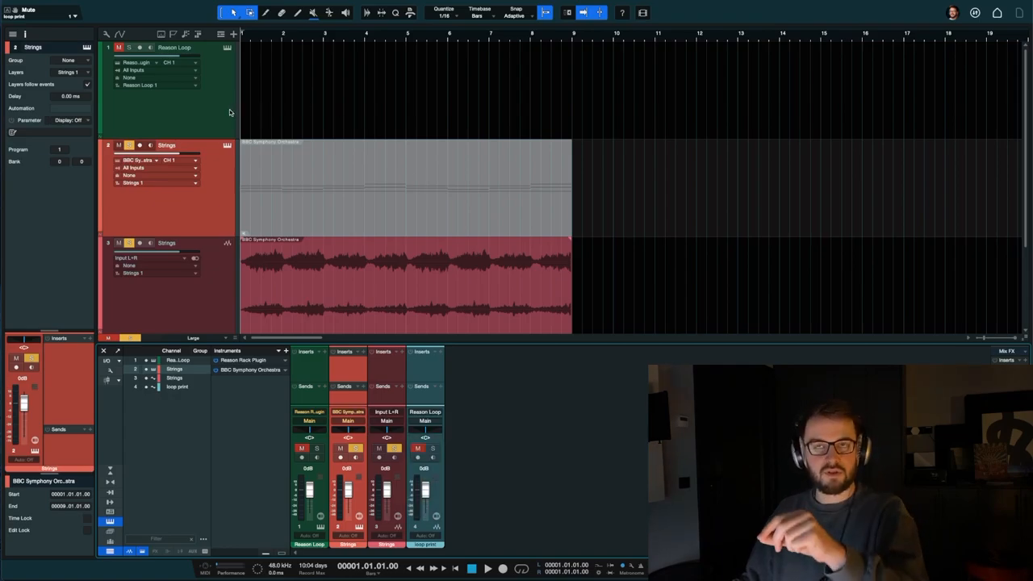
mouse_move(235, 118)
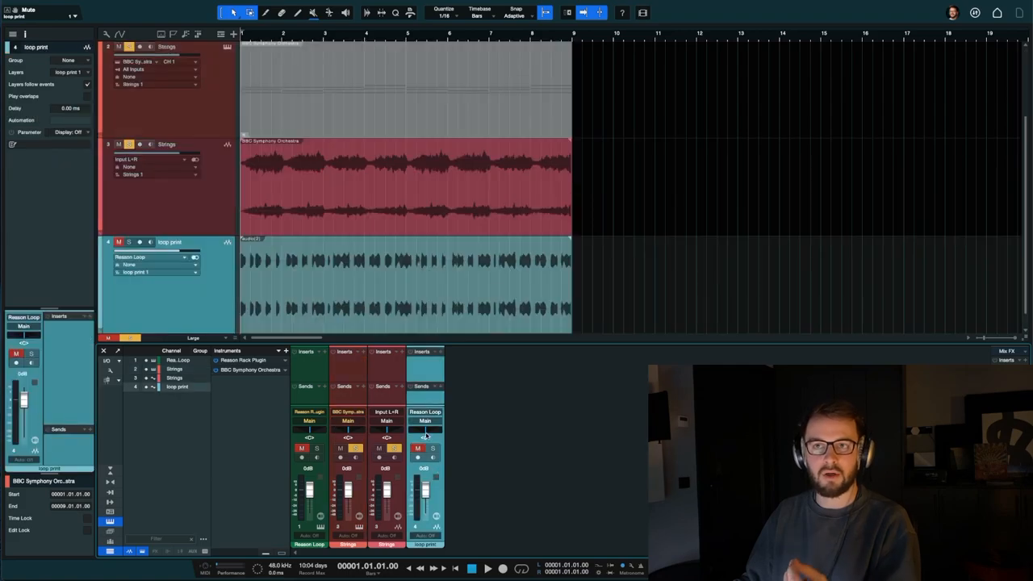
left_click(424, 420)
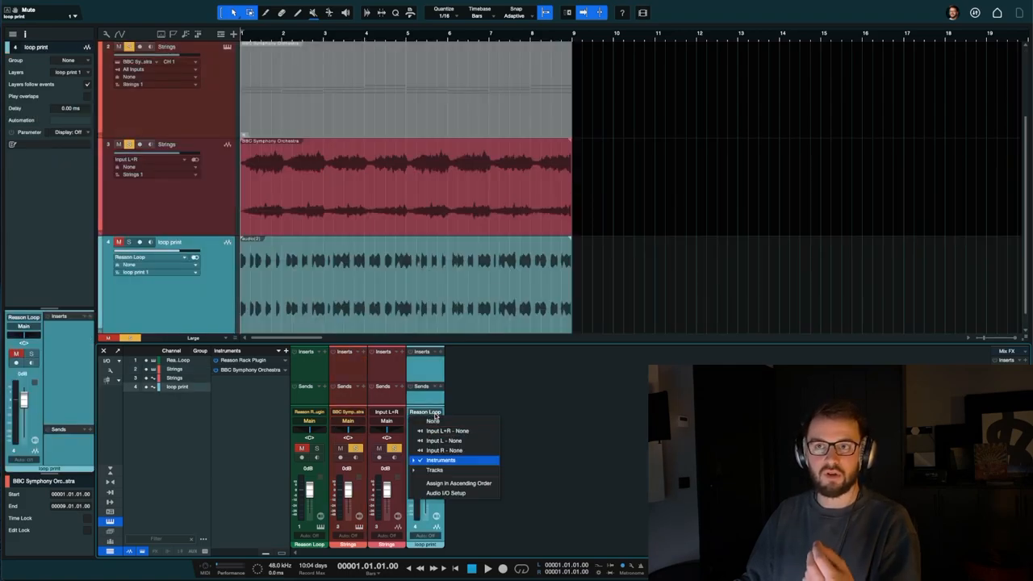
left_click(442, 459)
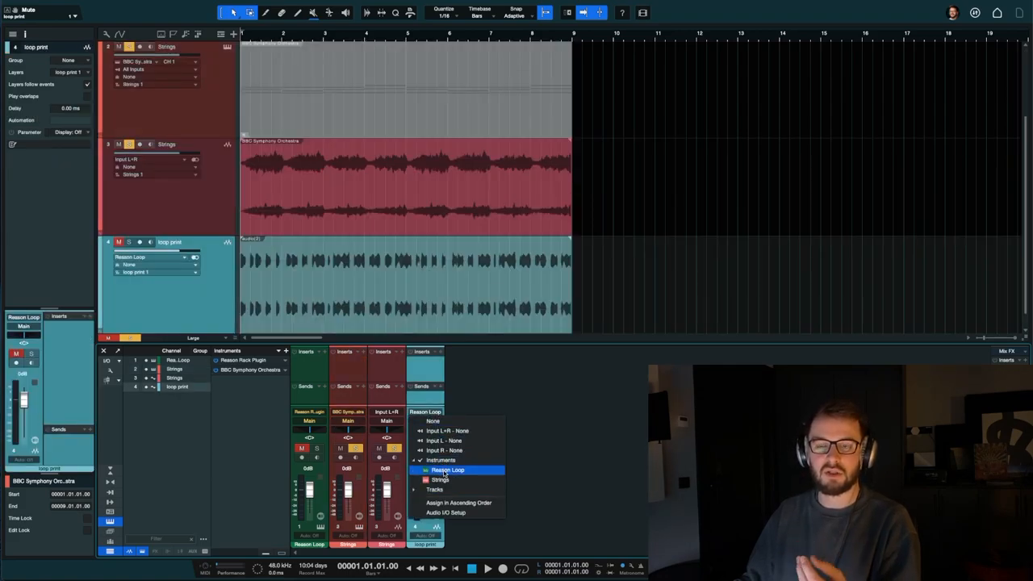